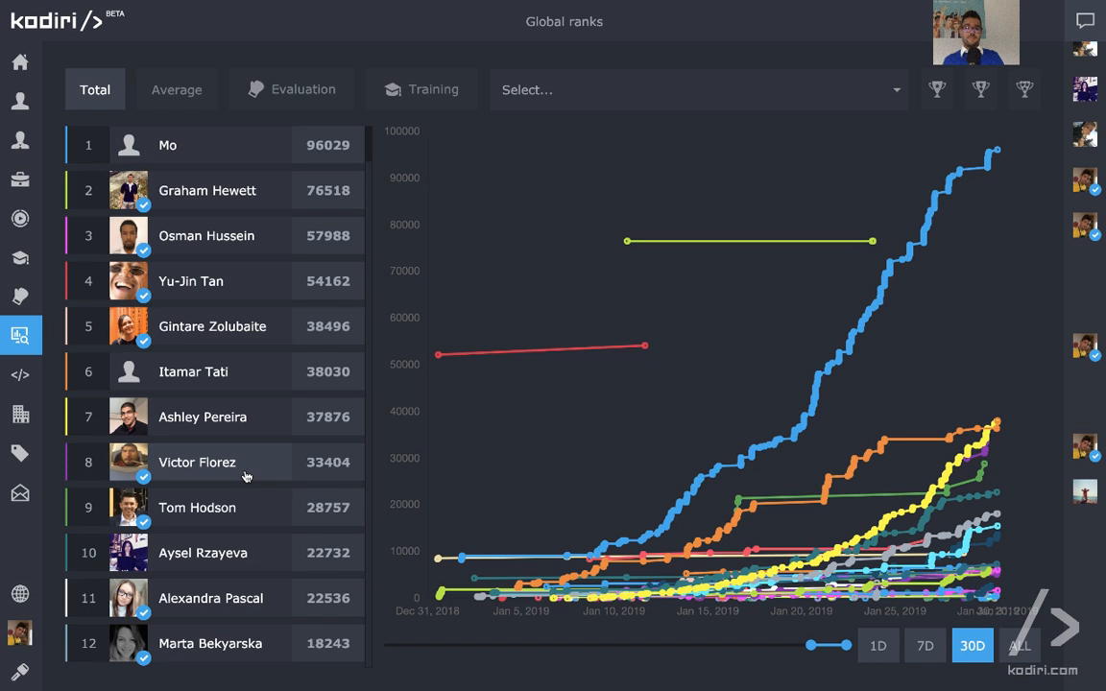
mouse_move(638, 112)
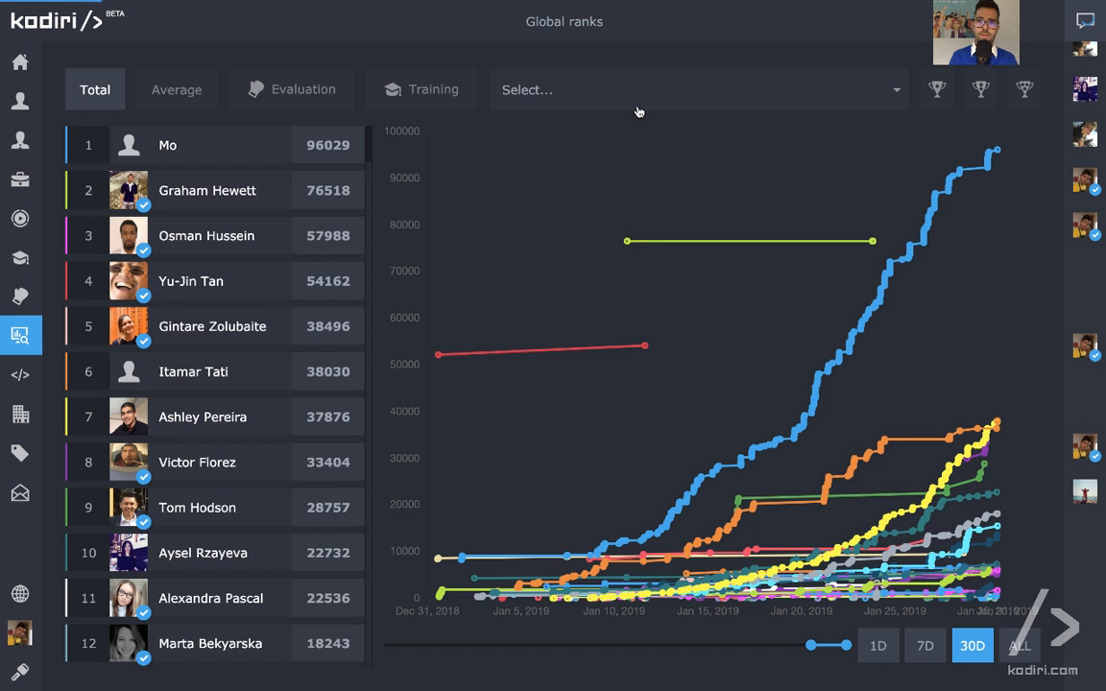
Filter the rankings to Winter Bootcamp '19 and show average evaluation scores instead of totals.
click(697, 89)
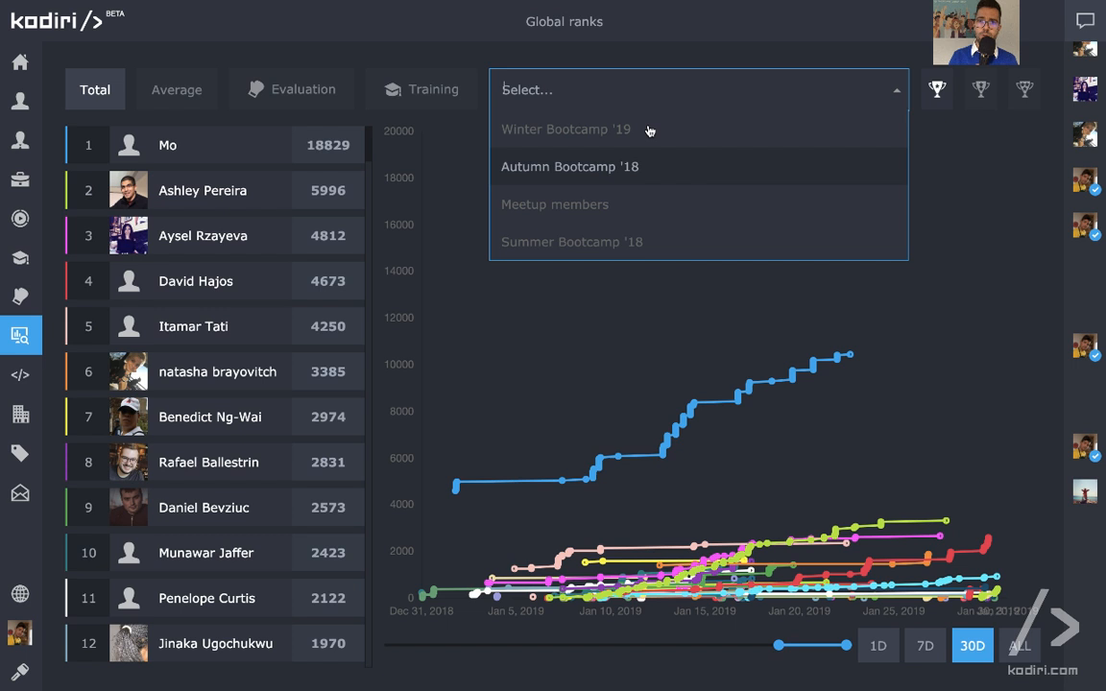
click(565, 129)
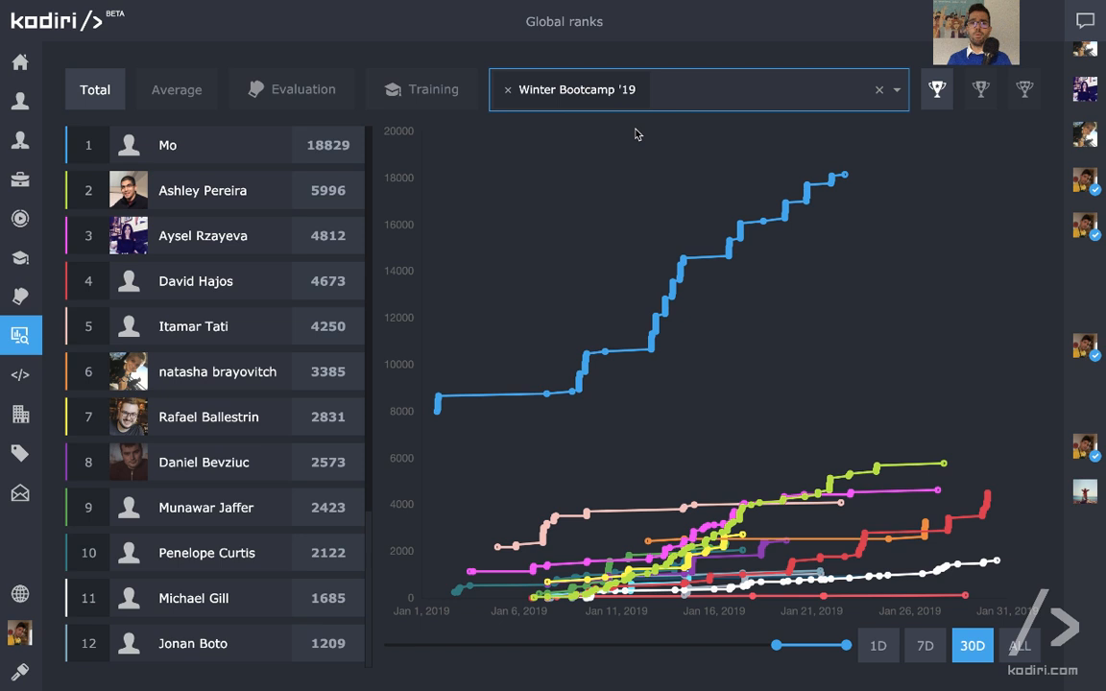
click(291, 89)
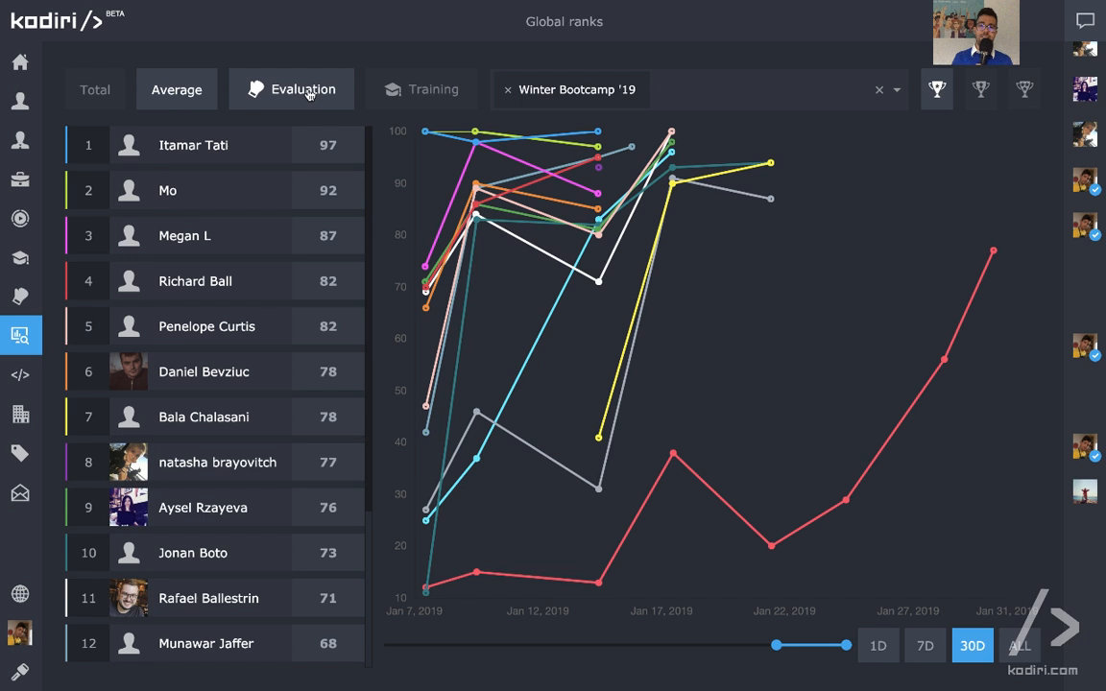
mouse_move(773, 550)
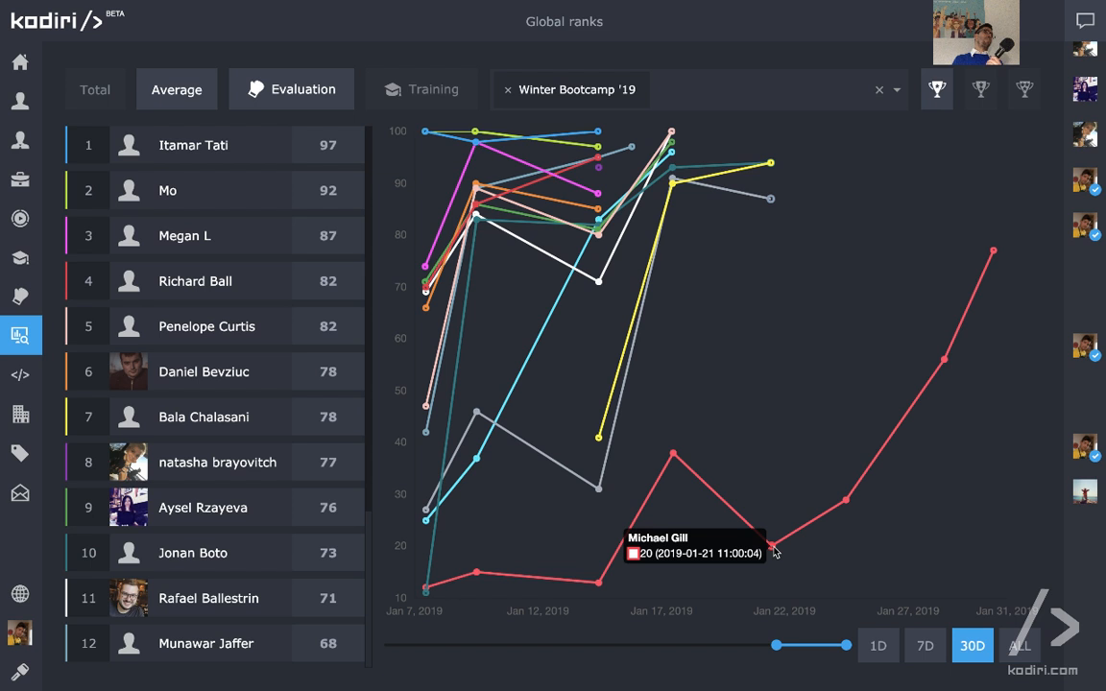
mouse_move(844, 507)
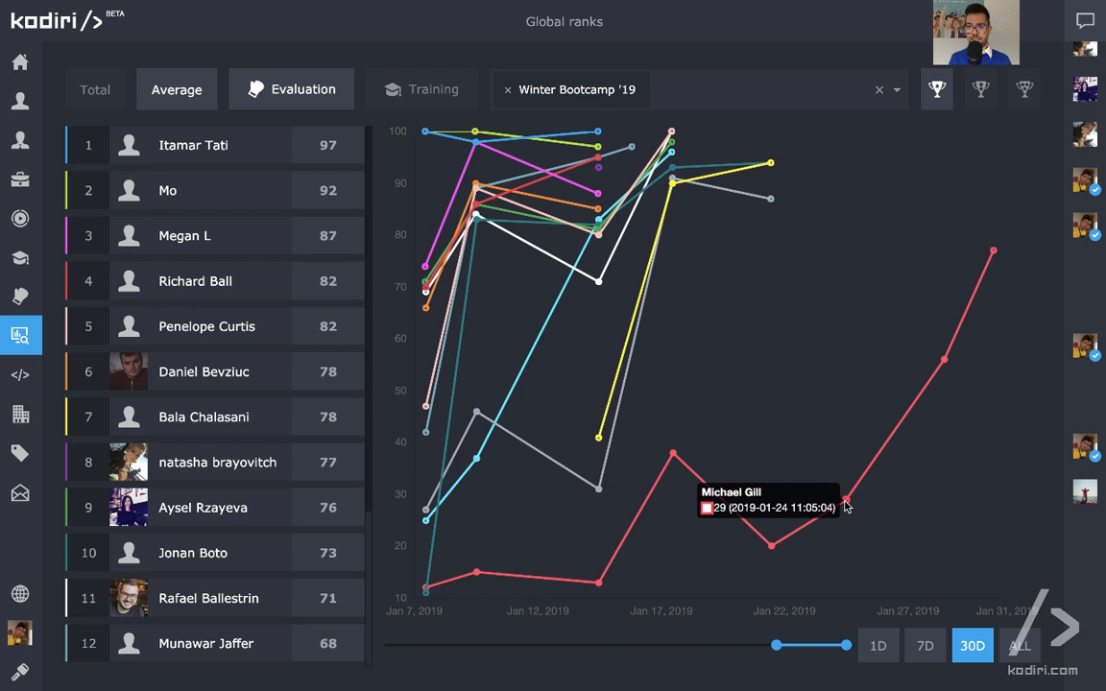
mouse_move(994, 254)
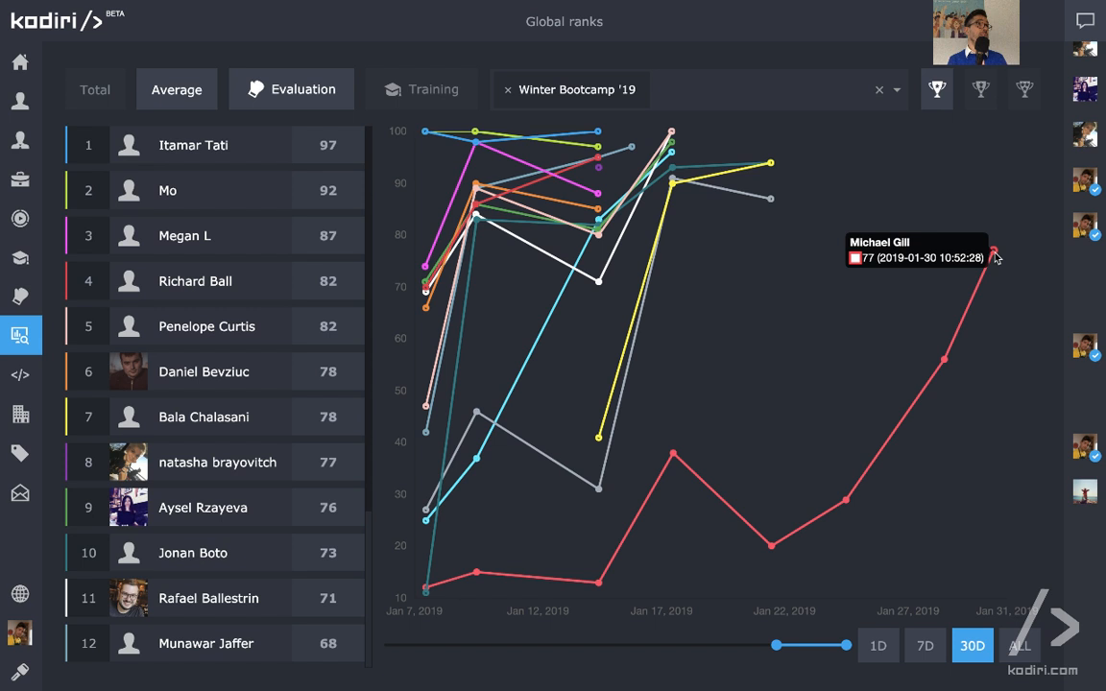
mouse_move(992, 254)
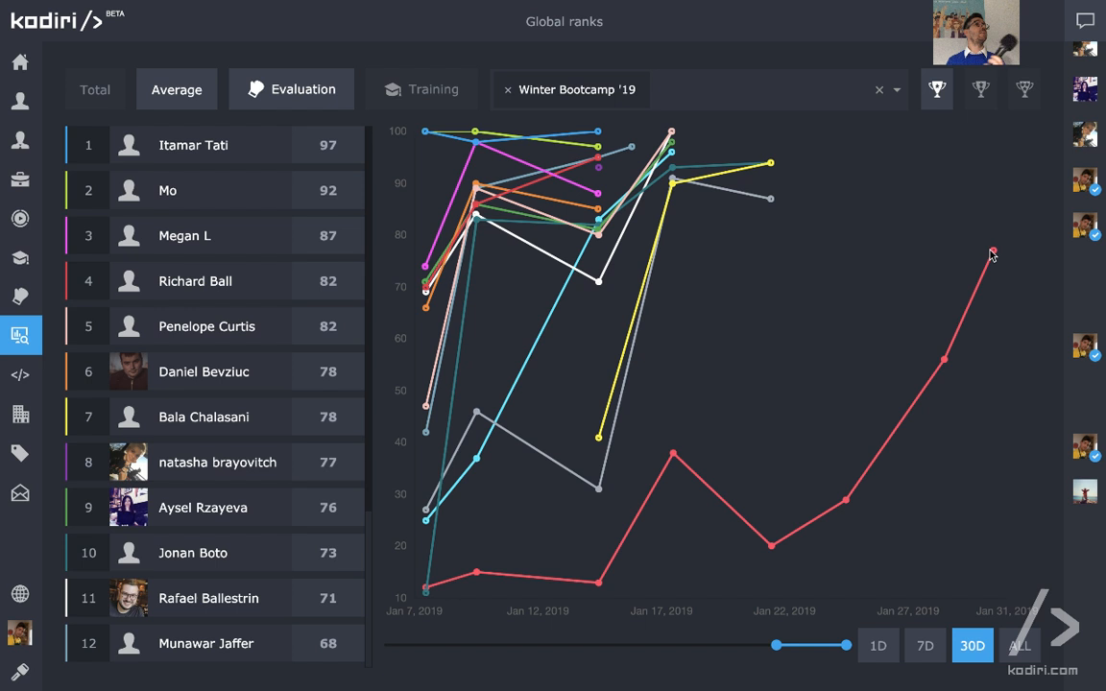
mouse_move(1008, 199)
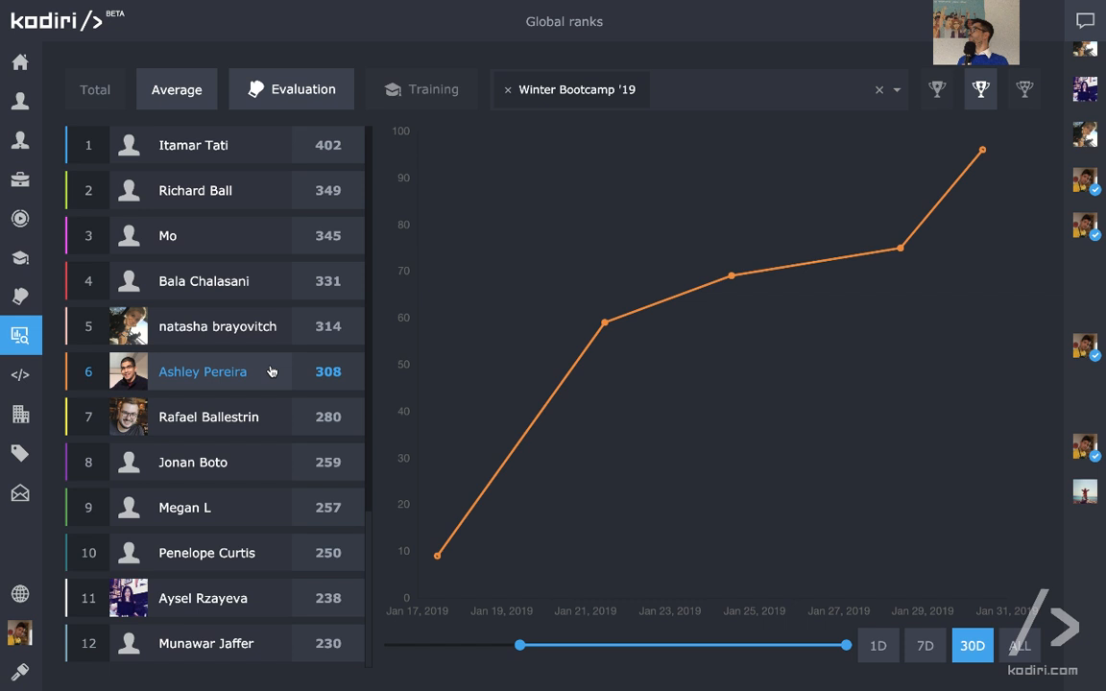
mouse_move(437, 554)
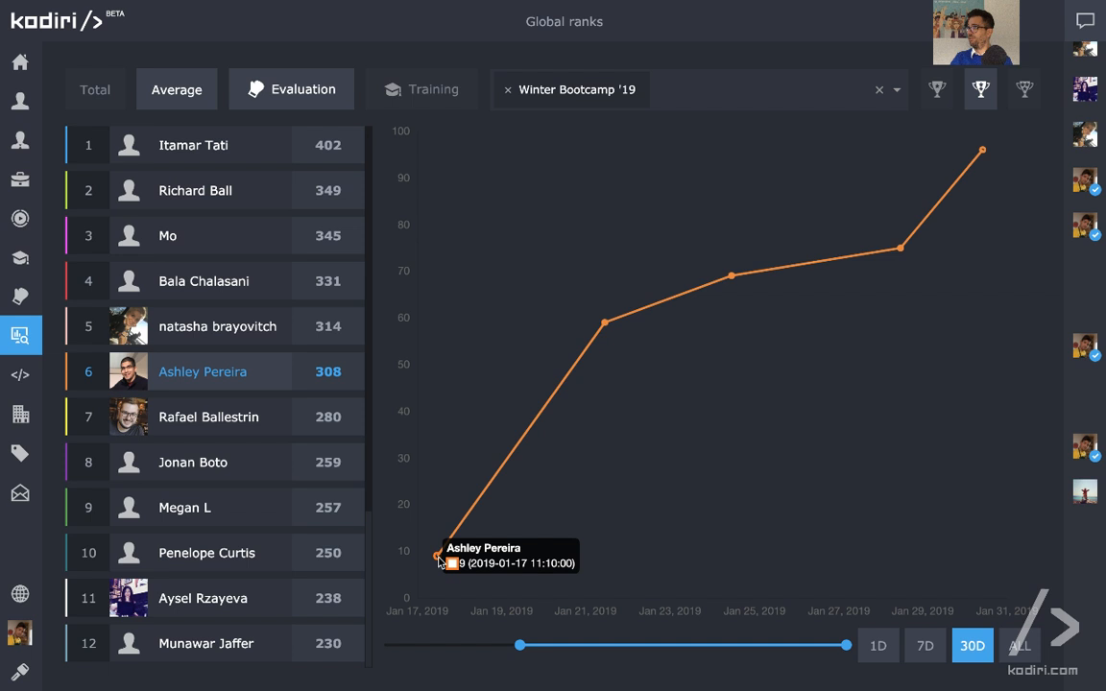
mouse_move(893, 249)
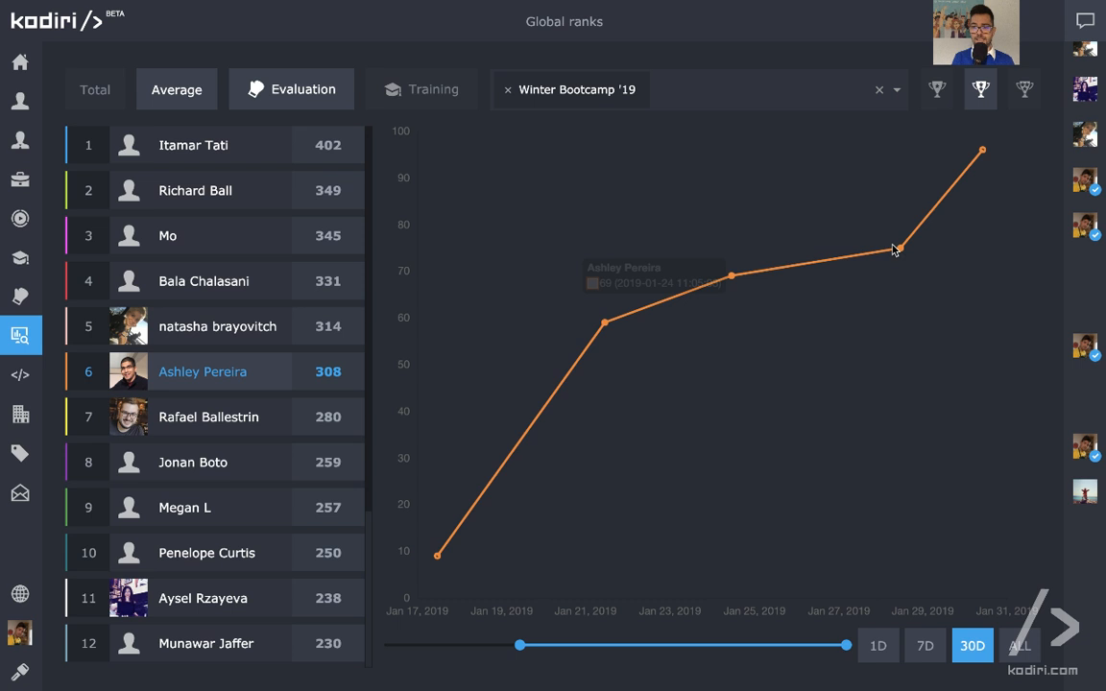
mouse_move(845, 174)
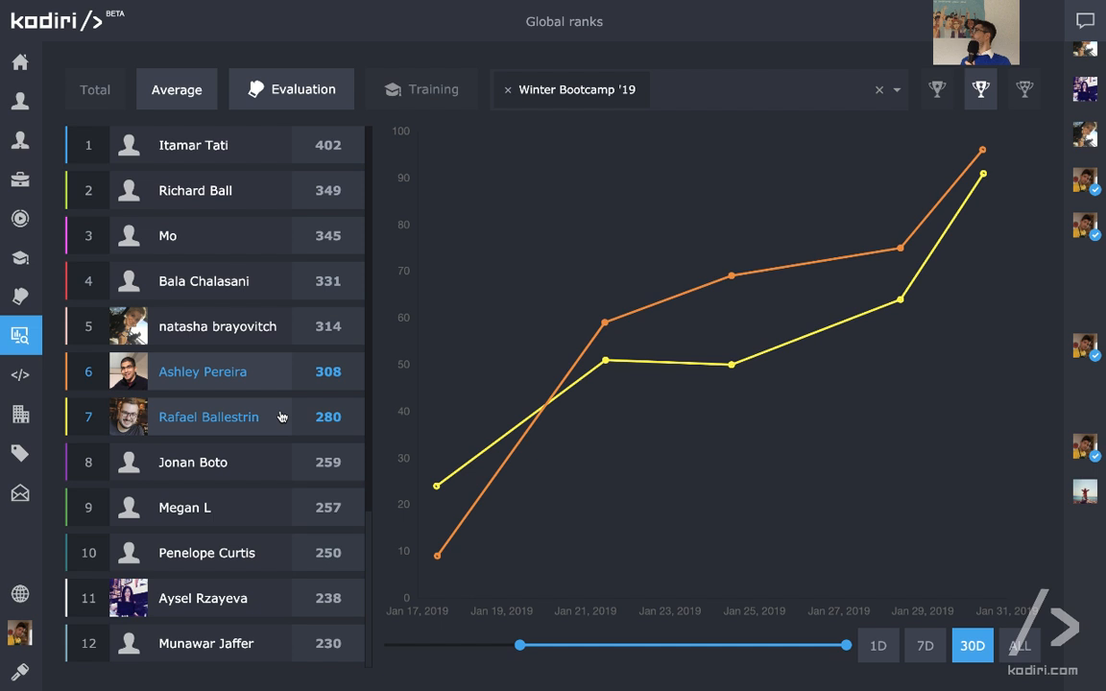
click(217, 327)
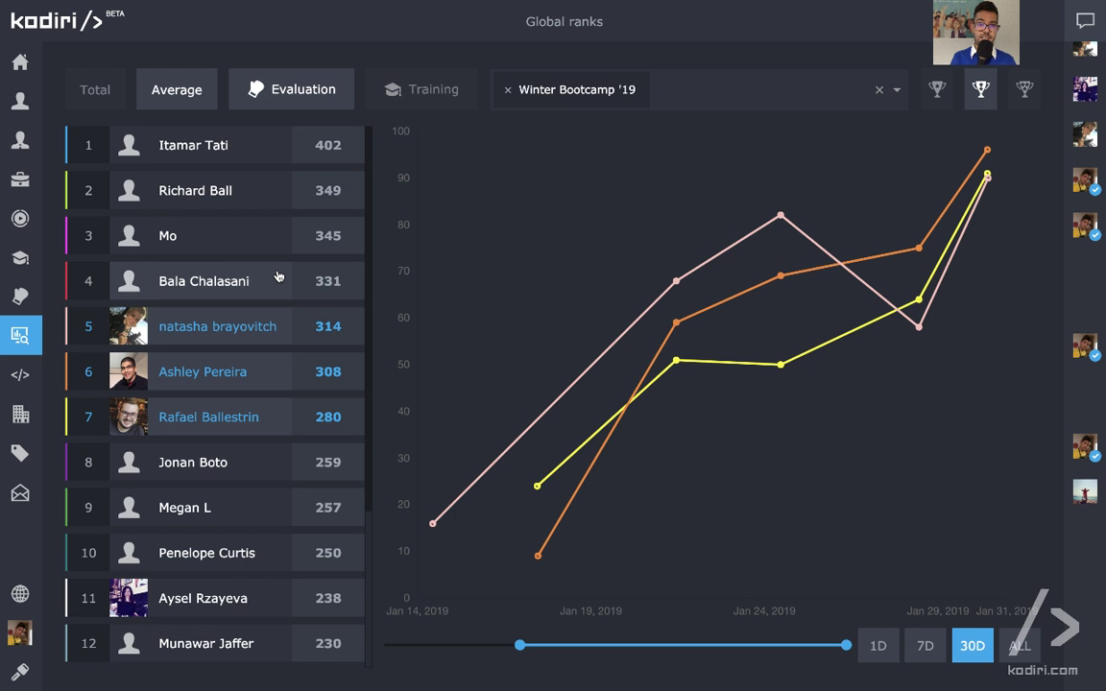
click(203, 280)
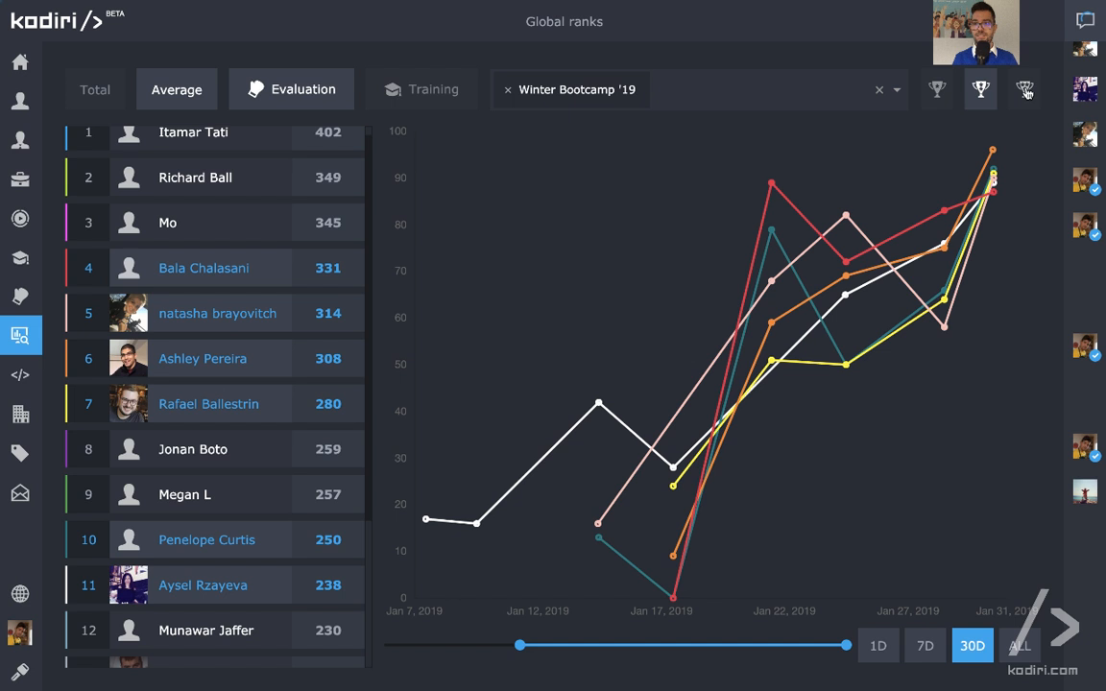
click(1024, 88)
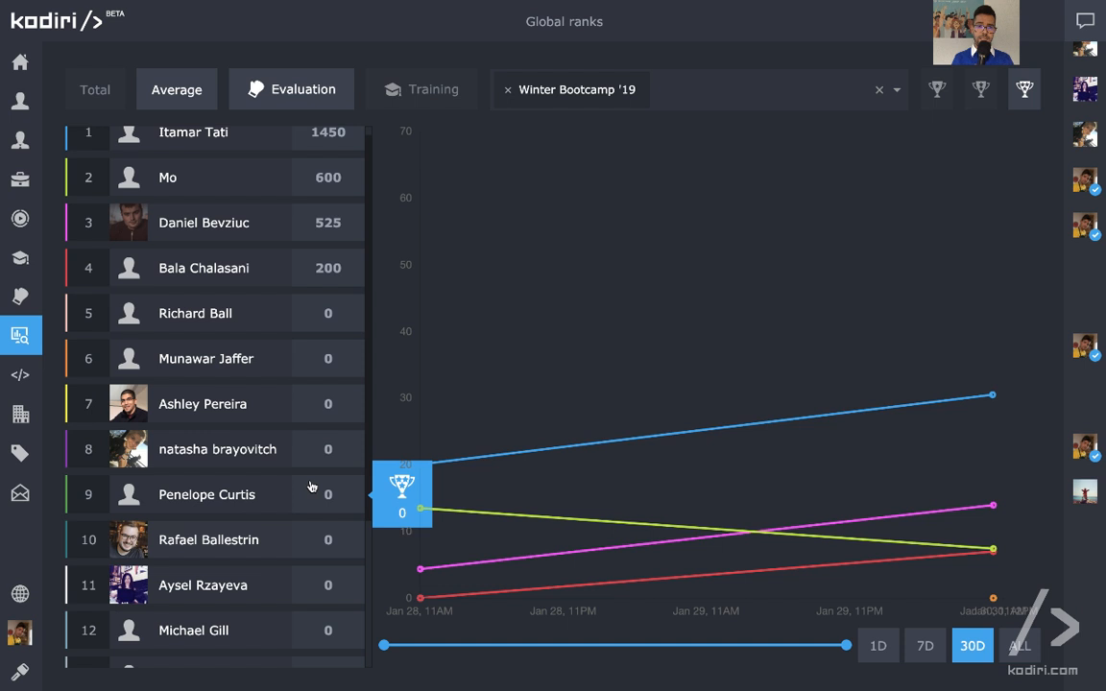
mouse_move(420, 293)
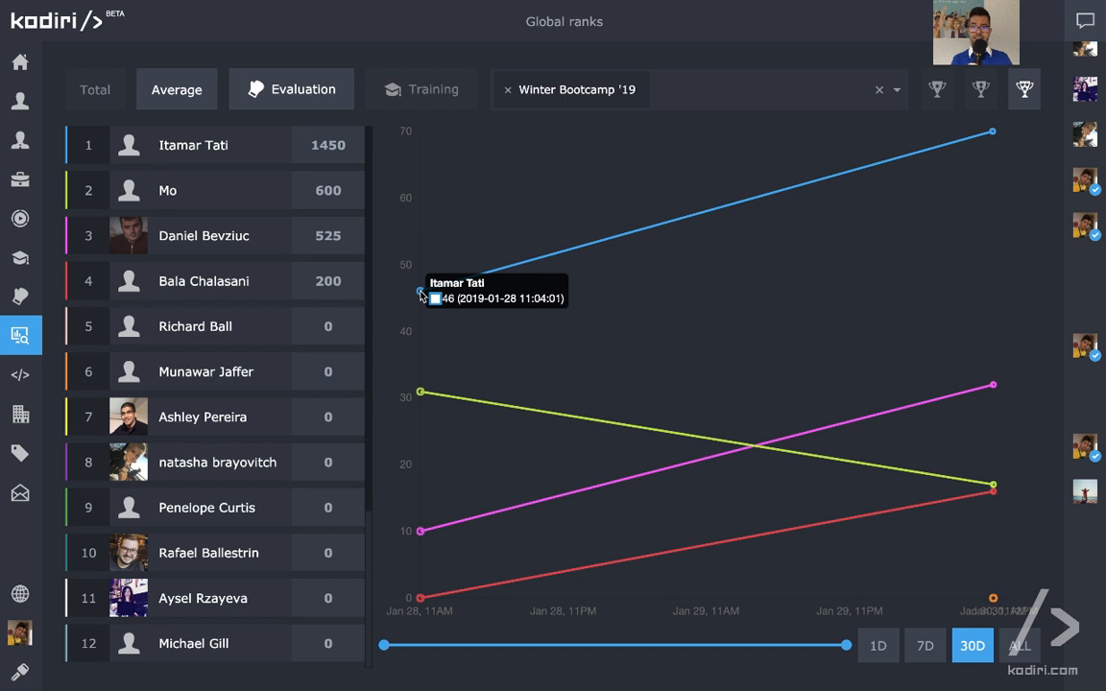
mouse_move(956, 192)
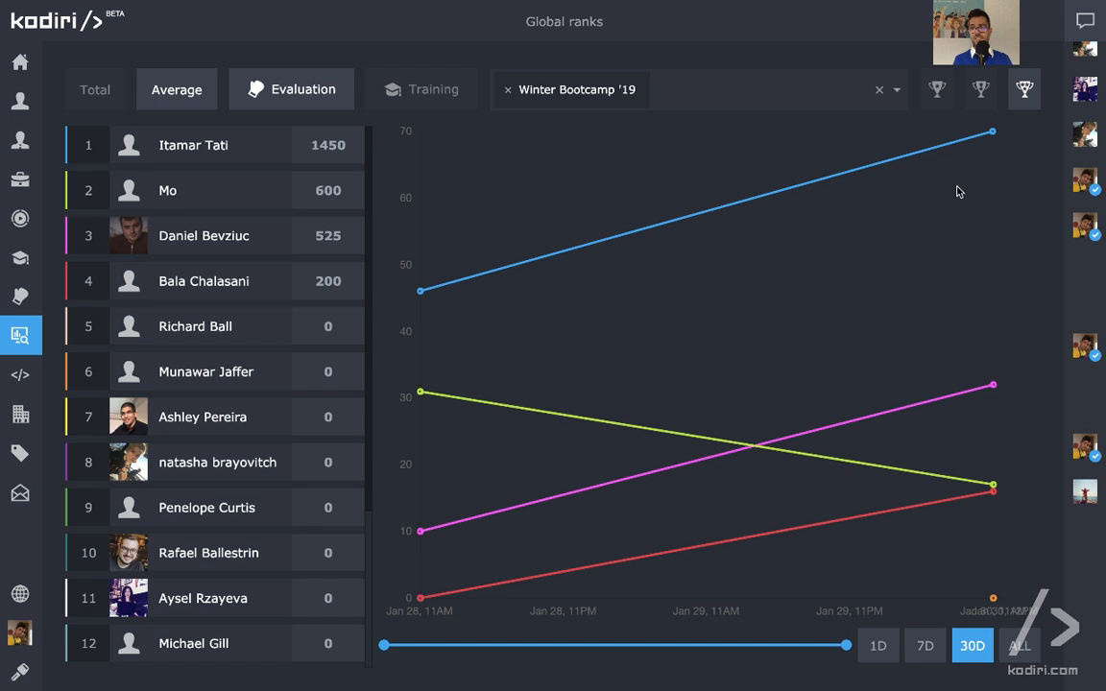
mouse_move(420, 393)
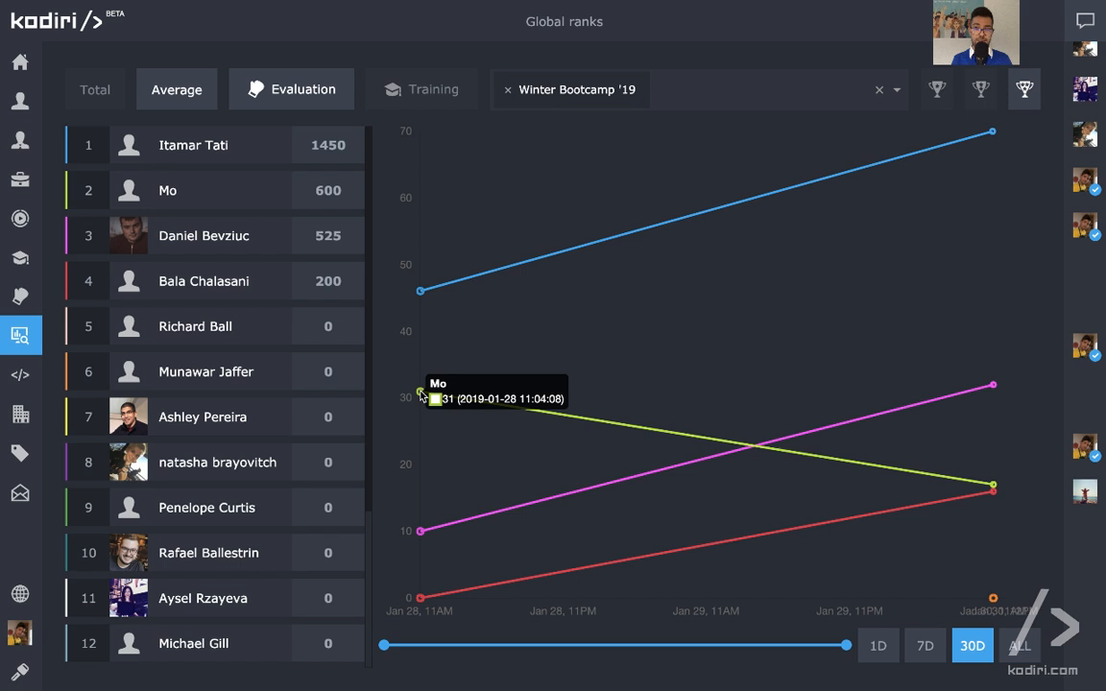
mouse_move(489, 595)
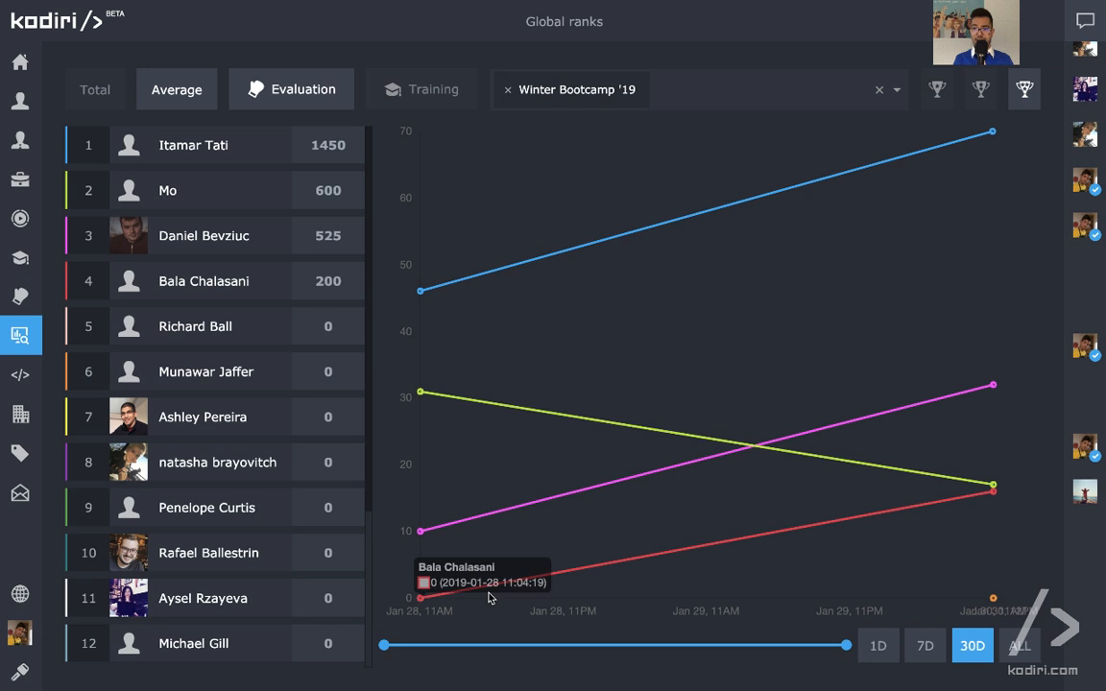
mouse_move(429, 535)
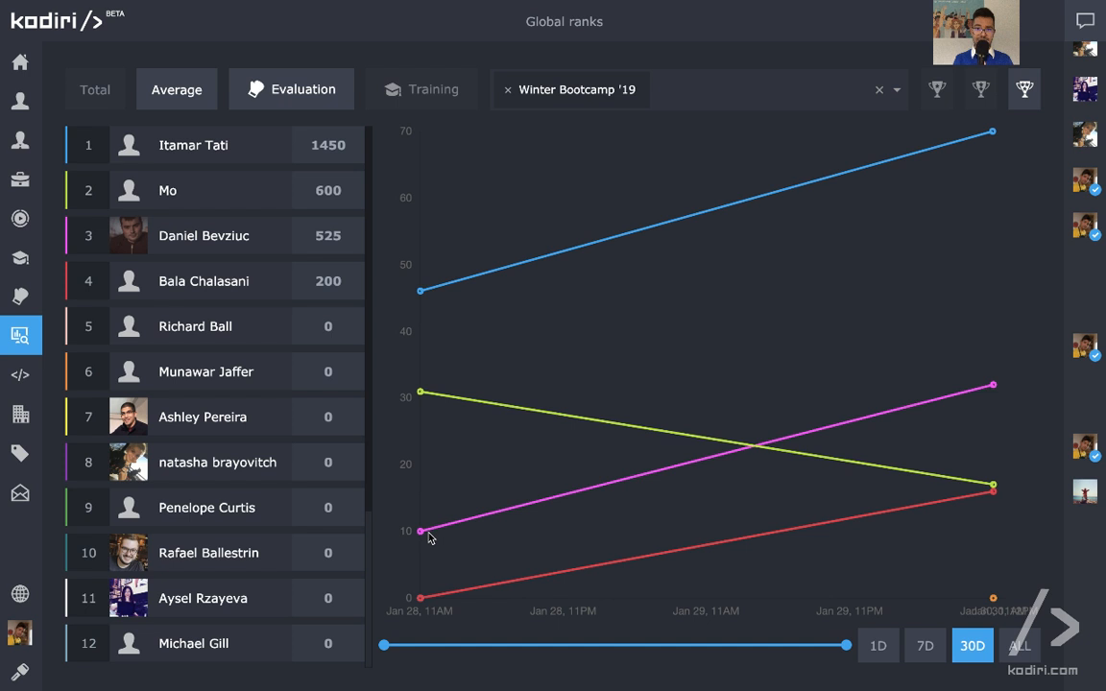
mouse_move(963, 324)
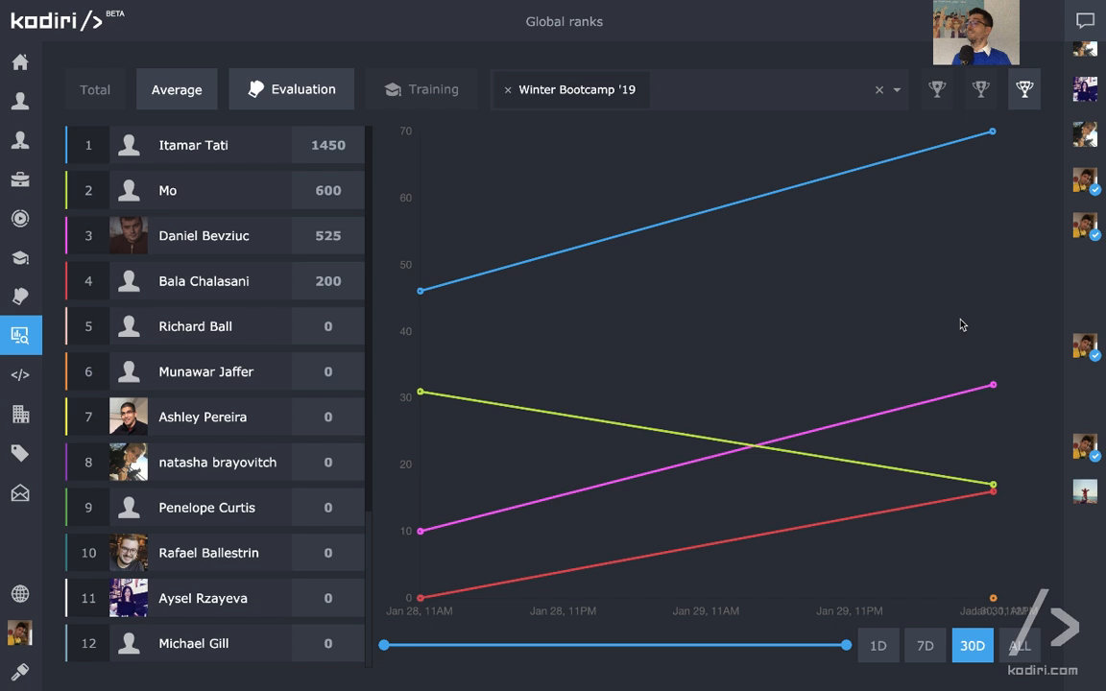